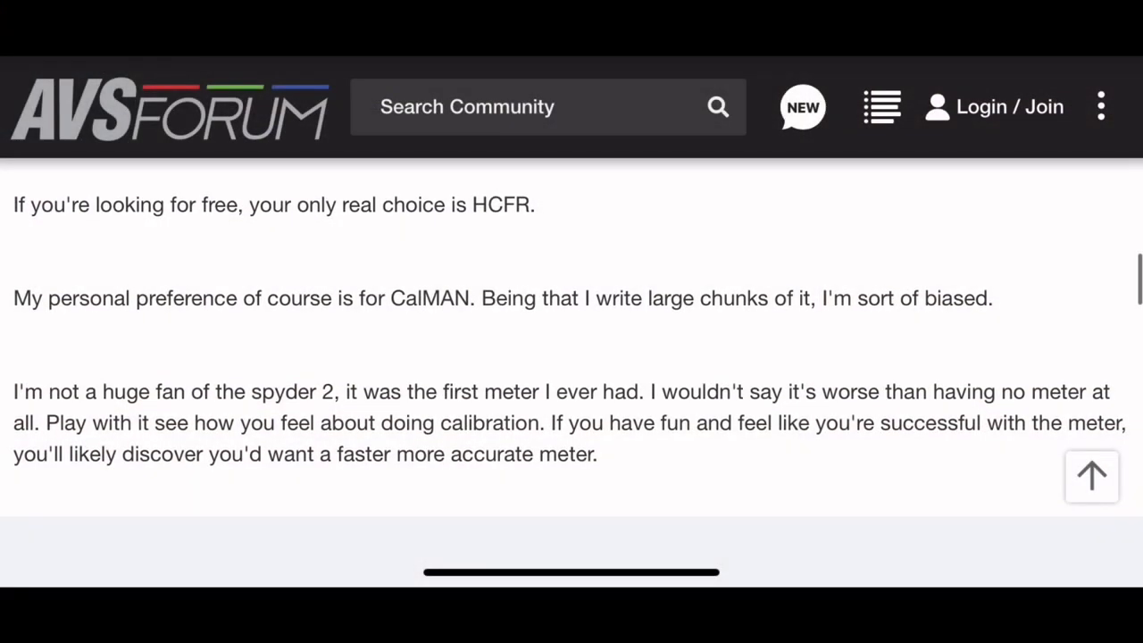
scroll(down, 3)
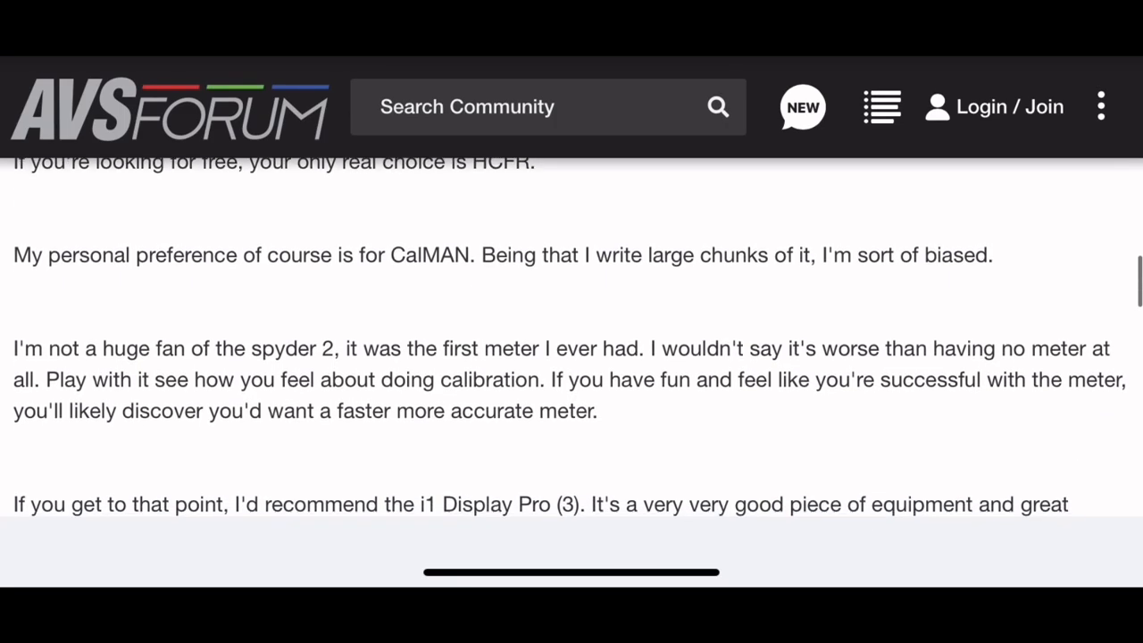
scroll(down, 3)
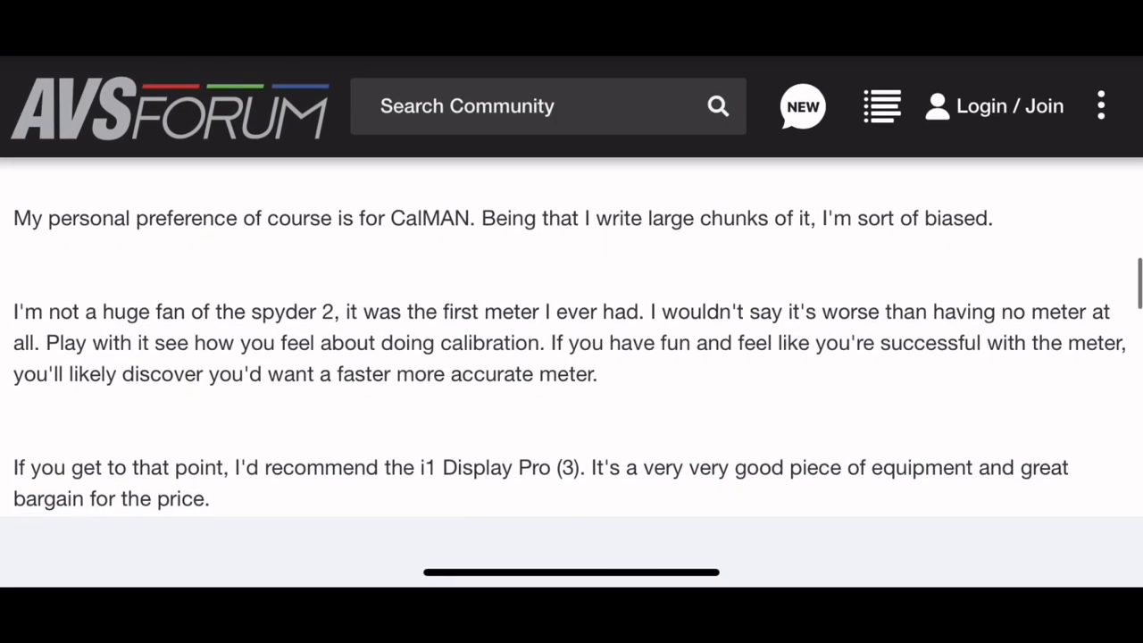